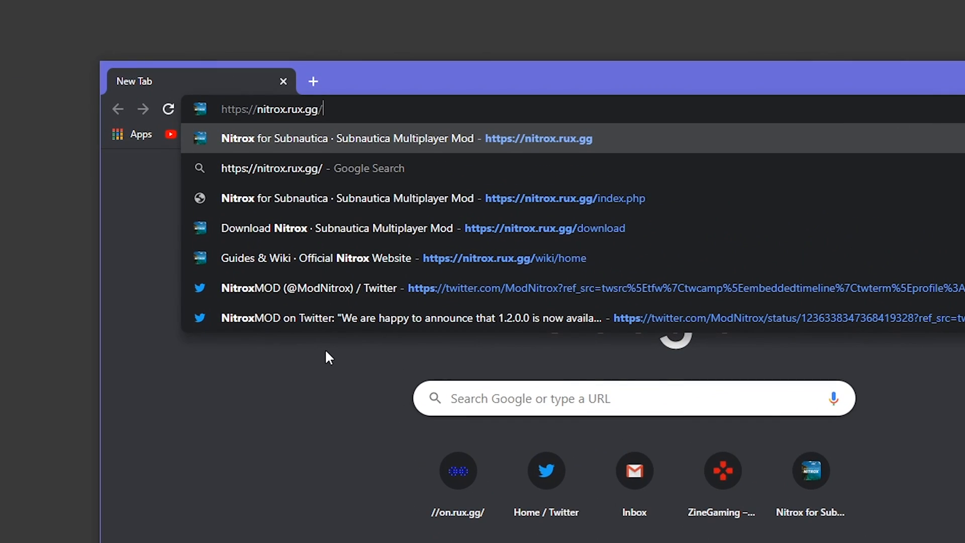
# Download the Nitrox 1.2.0.1 alpha ZIP (23.6 MB) from nitrox.rux.gg via Direct Download
pyautogui.press('Enter')
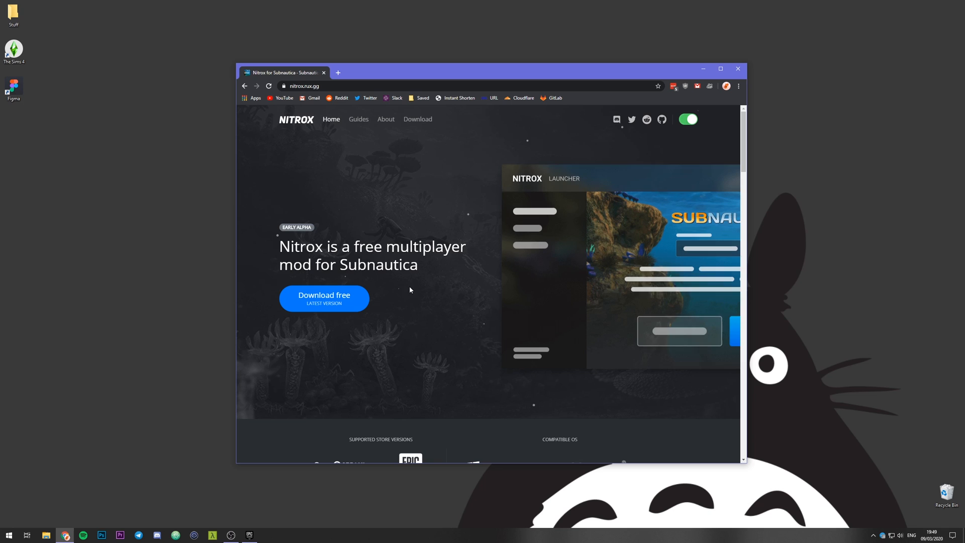
pyautogui.click(323, 298)
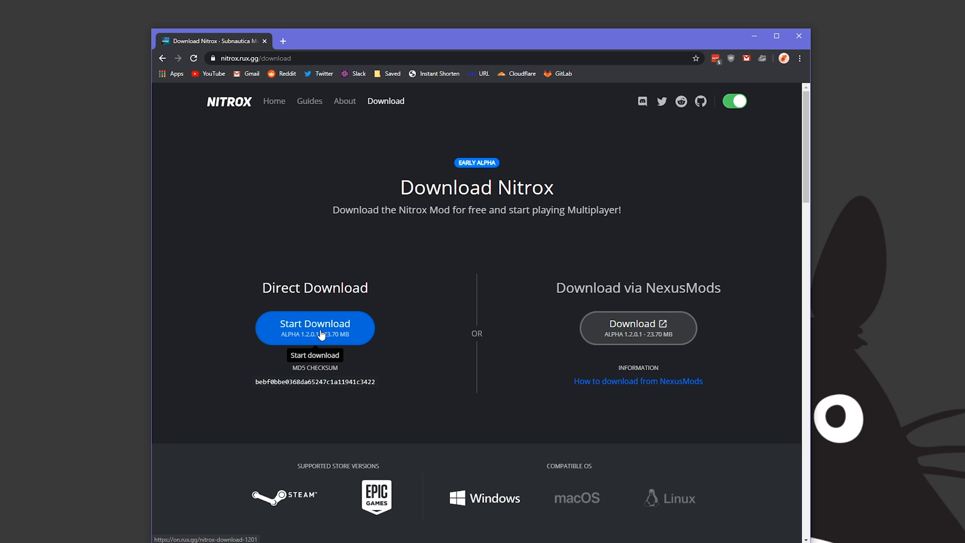
pyautogui.click(315, 327)
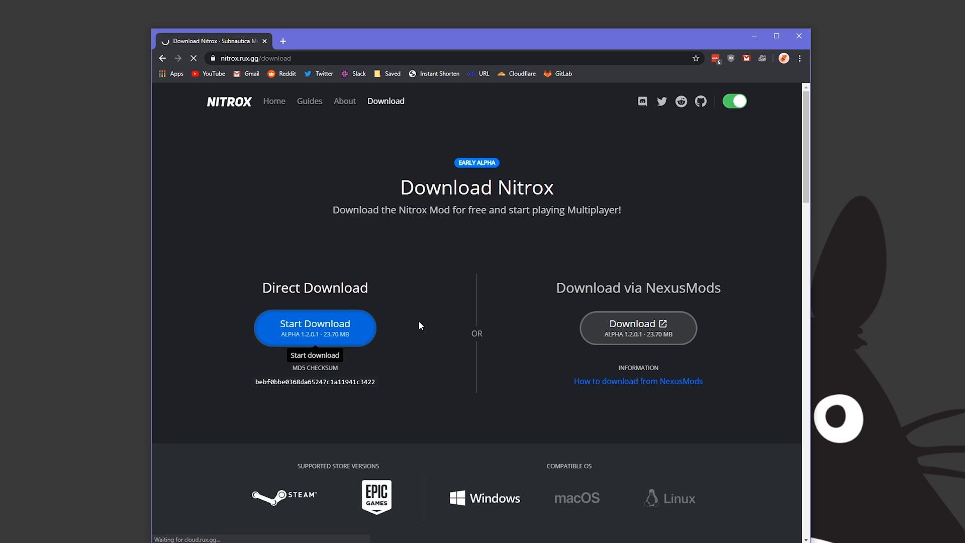
pyautogui.click(315, 328)
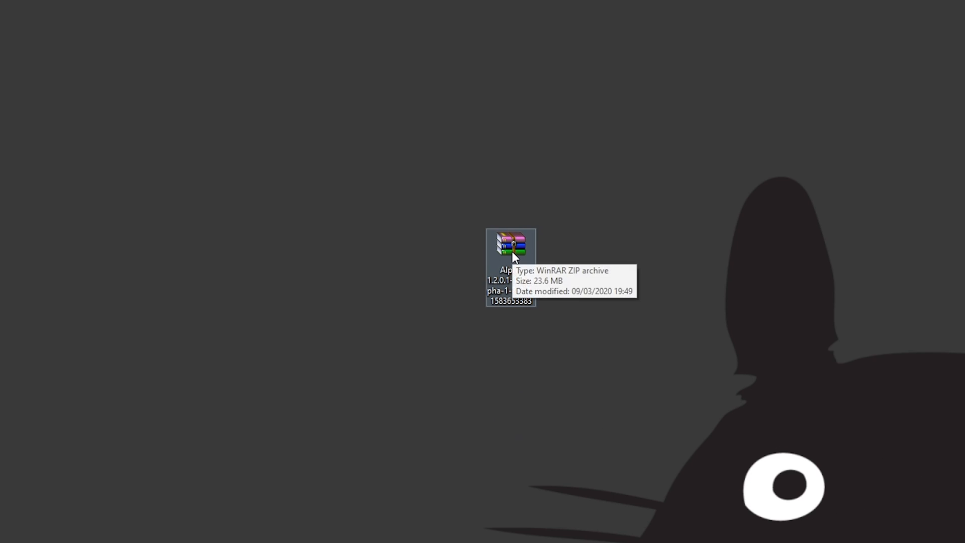
# Bring up the extraction options for the downloaded Nitrox ZIP on the desktop
pyautogui.rightClick(510, 249)
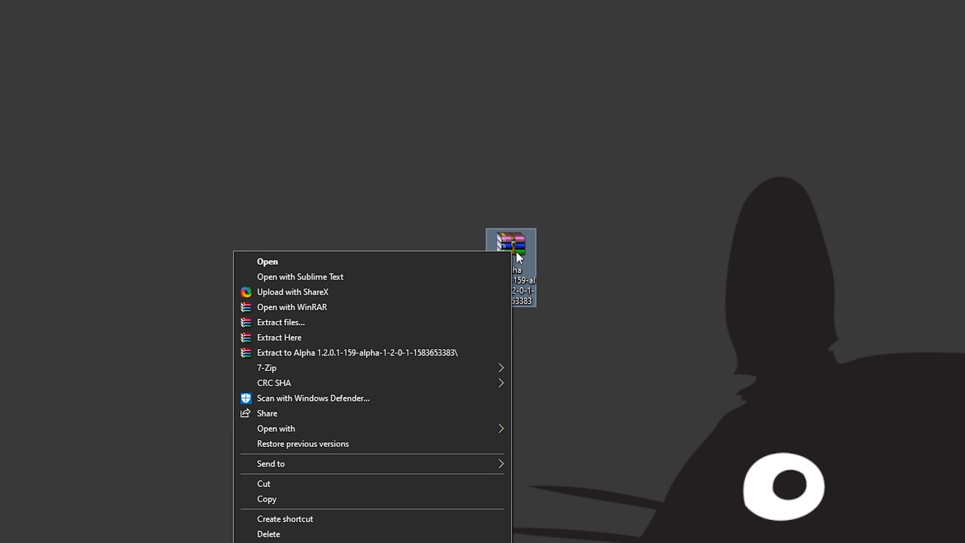
pyautogui.moveTo(401, 273)
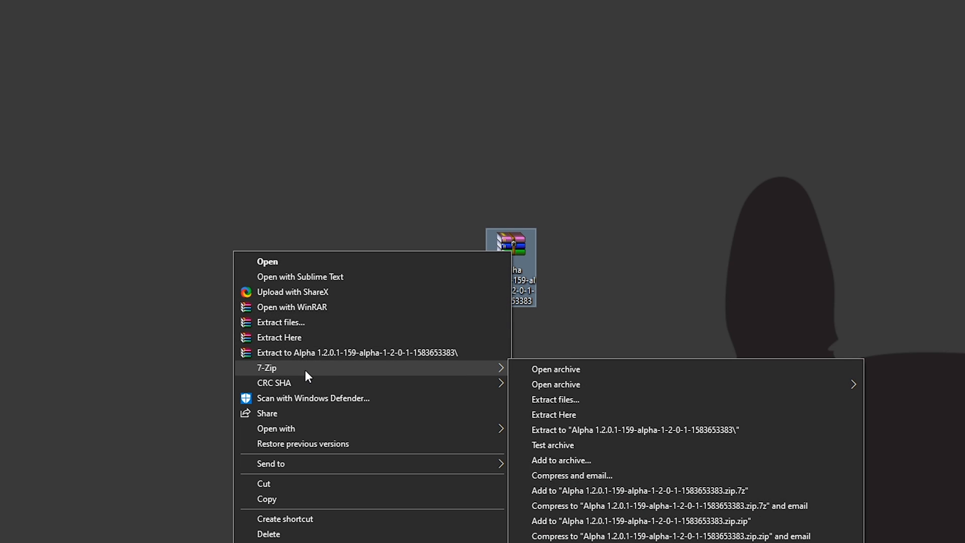
pyautogui.moveTo(343, 370)
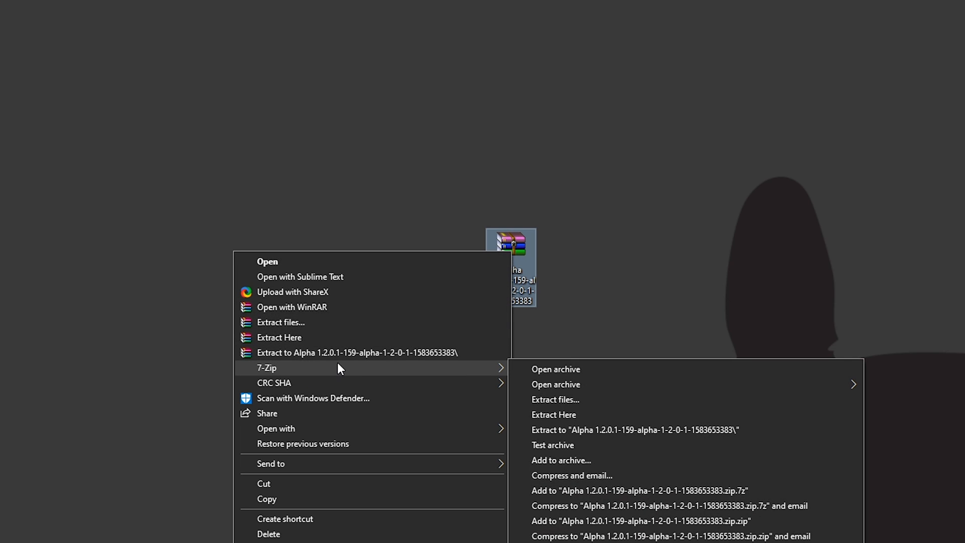
pyautogui.moveTo(584, 430)
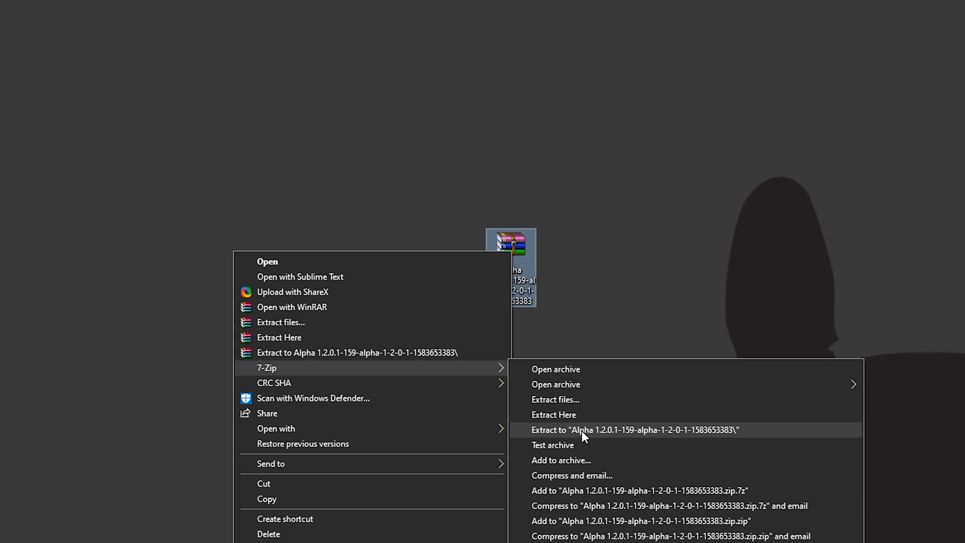
pyautogui.moveTo(696, 436)
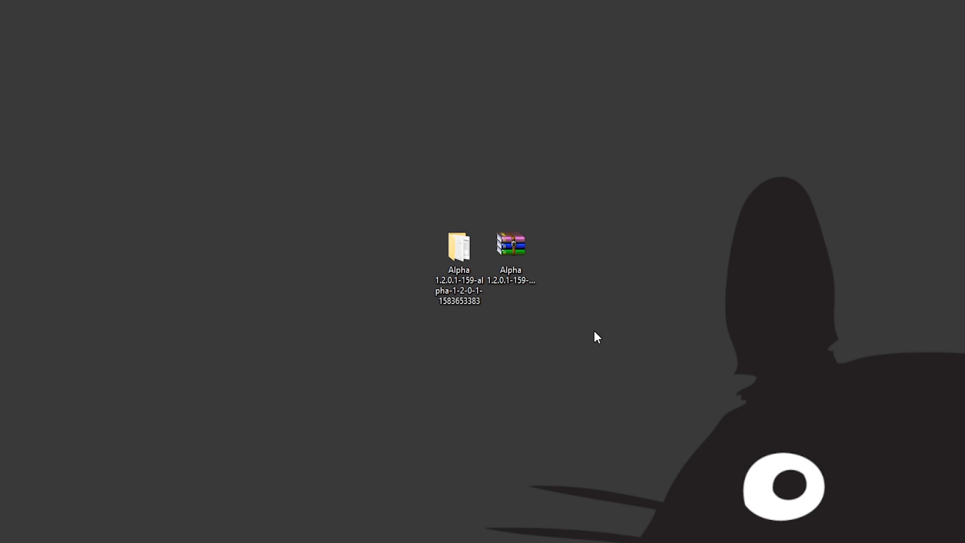
pyautogui.moveTo(460, 249)
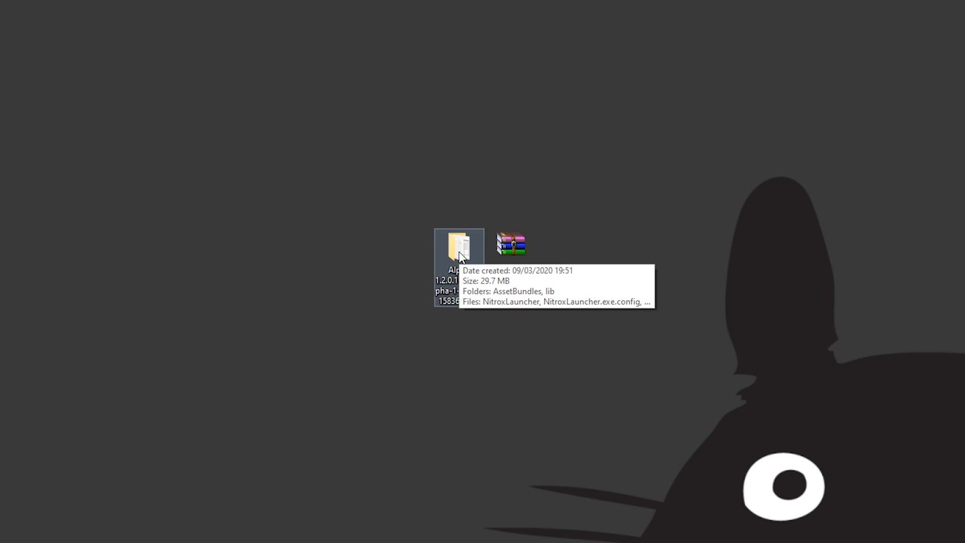
# Open the extracted Nitrox folder and run NitroxLauncher as administrator
pyautogui.doubleClick(459, 250)
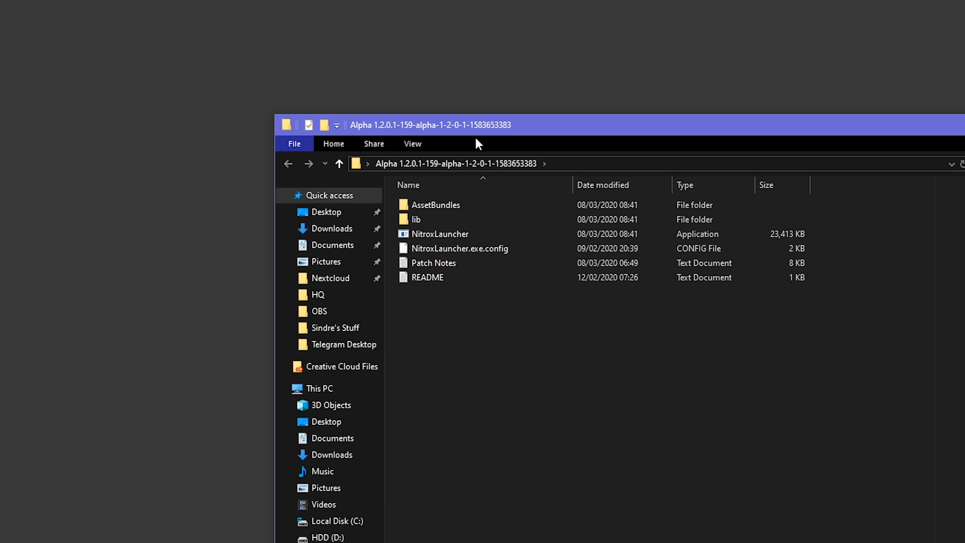
pyautogui.moveTo(422, 235)
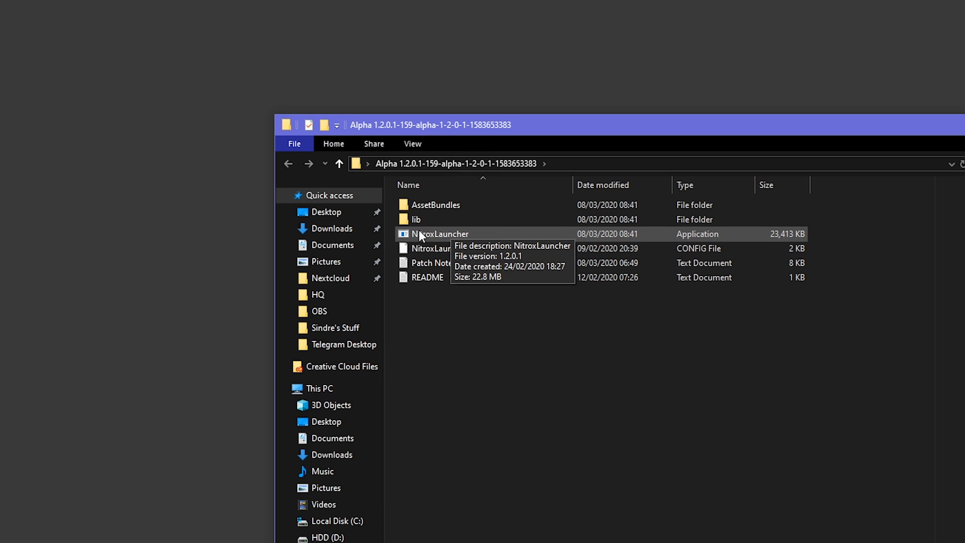
pyautogui.moveTo(434, 241)
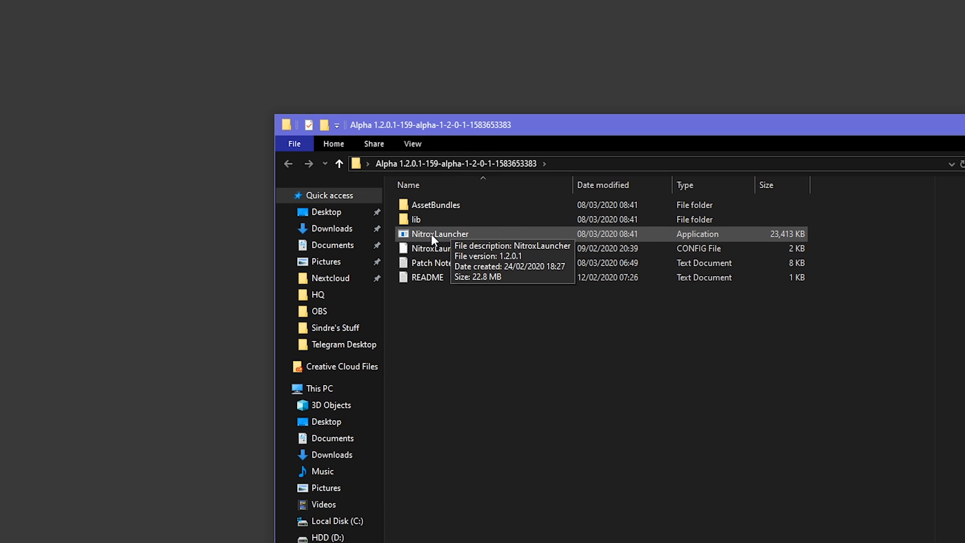
pyautogui.rightClick(439, 234)
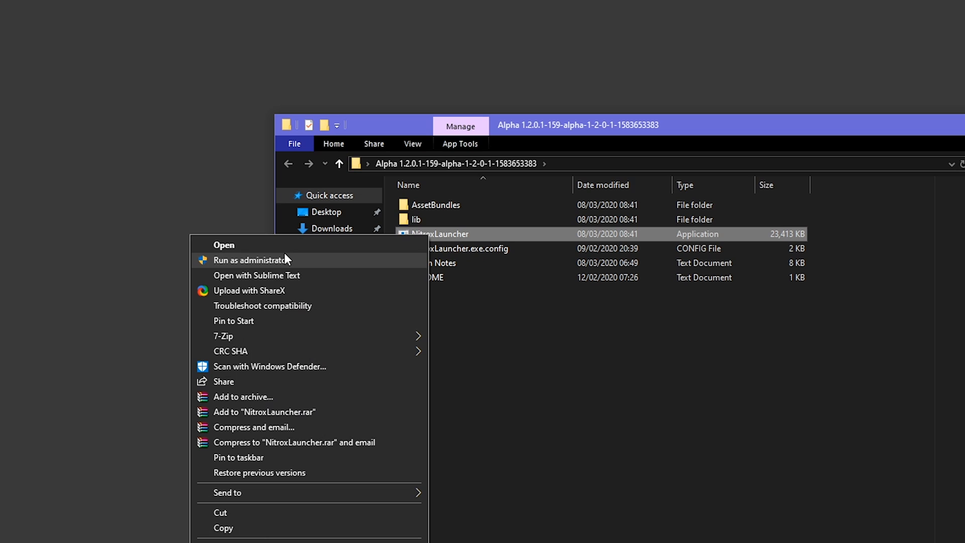
pyautogui.moveTo(244, 264)
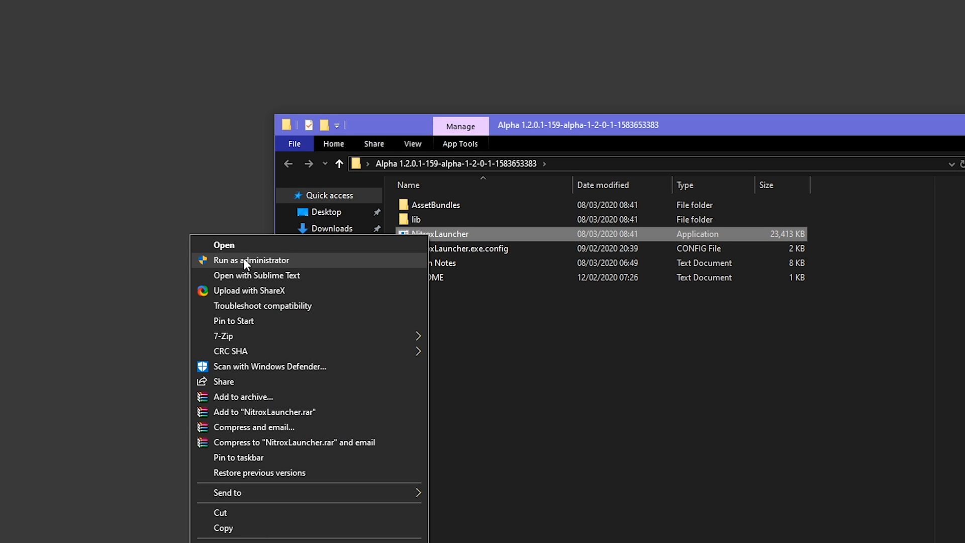
pyautogui.moveTo(259, 267)
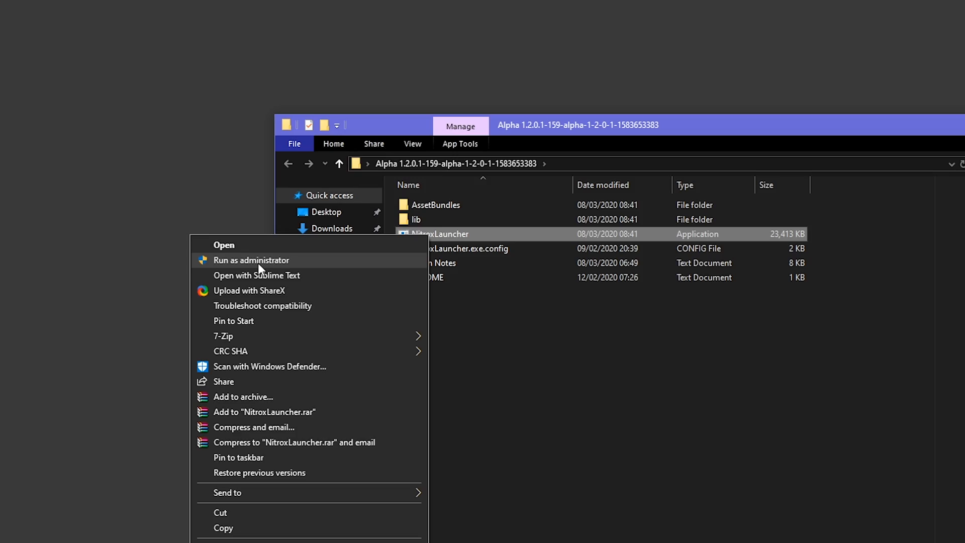
pyautogui.click(251, 260)
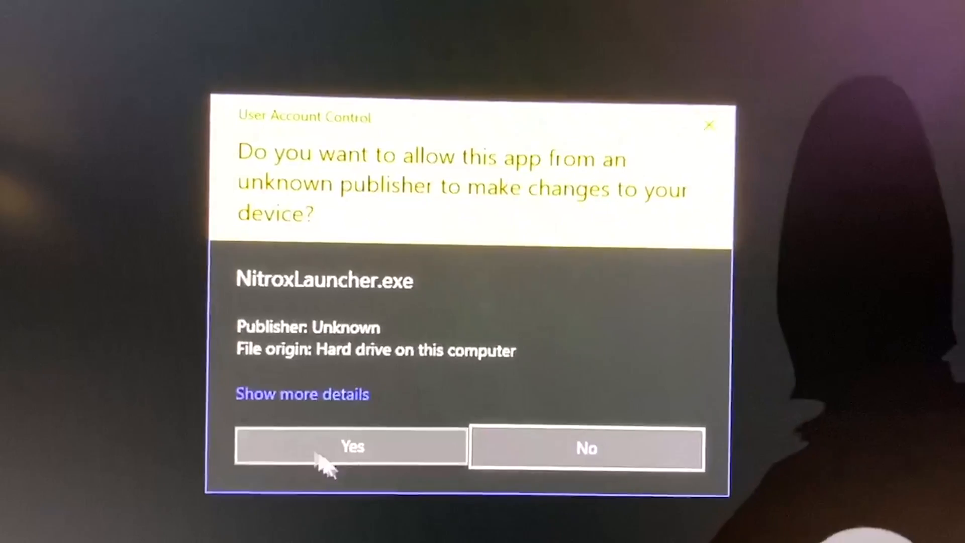
# Approve the administrator permission prompt so Nitrox Launcher opens on its Subnautica page
pyautogui.click(352, 447)
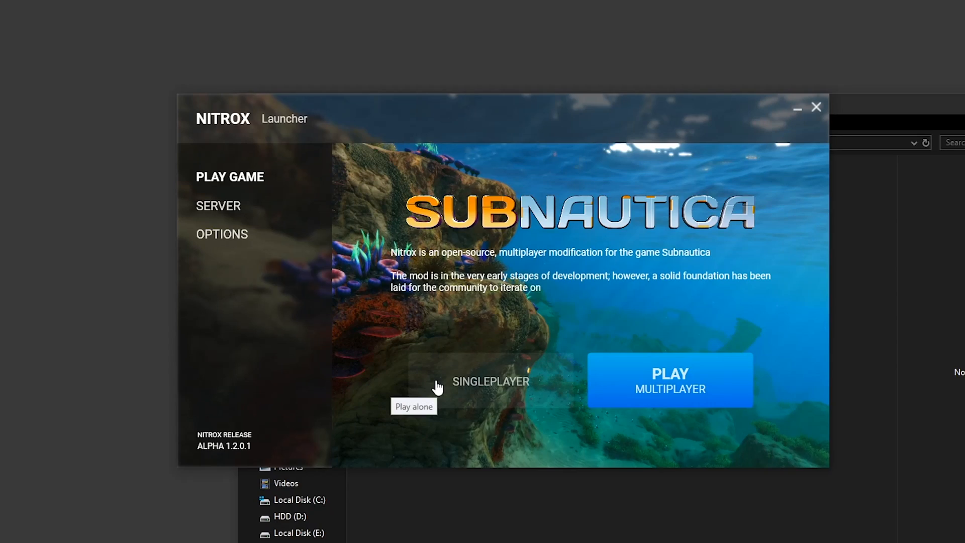
pyautogui.moveTo(463, 151)
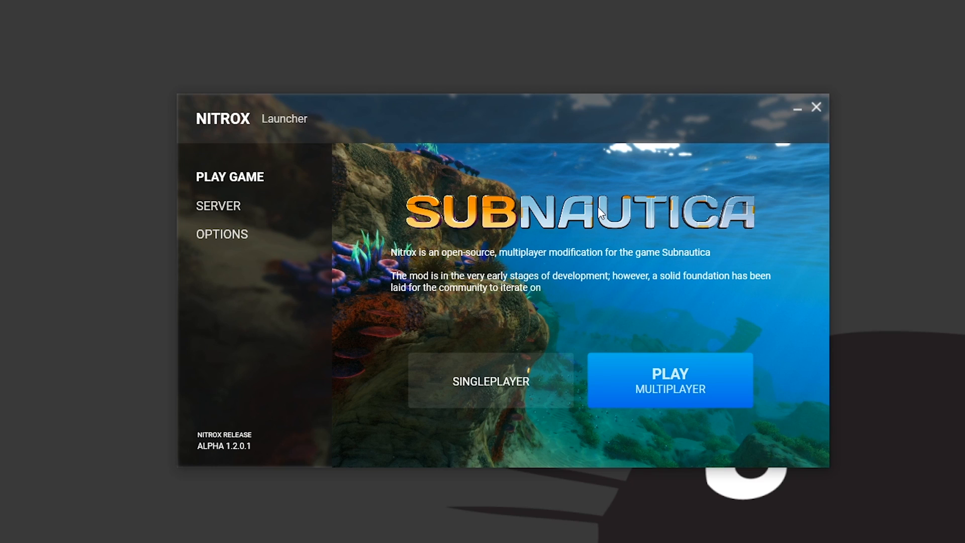
pyautogui.moveTo(222, 240)
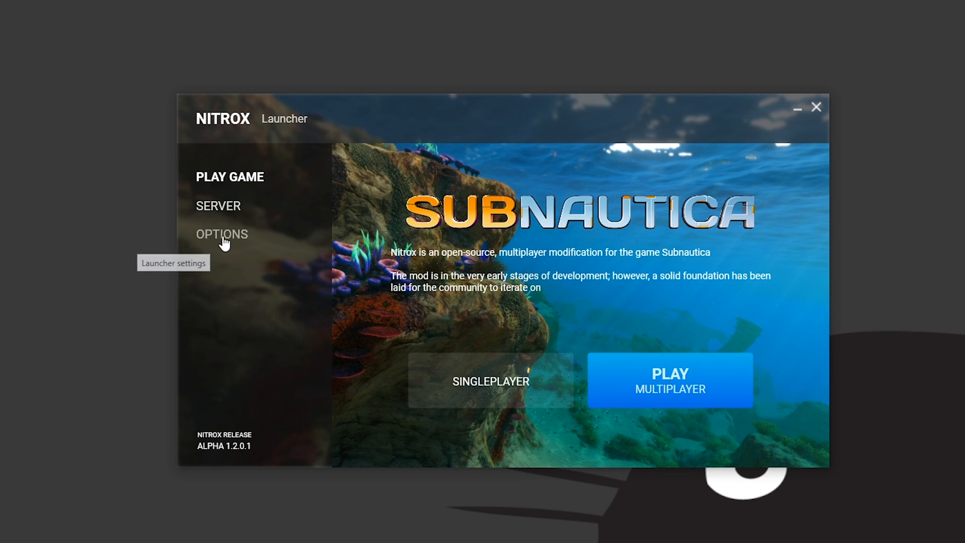
# Point the launcher's Game Directory at the Subnautica install, then show the SERVER page
pyautogui.click(222, 234)
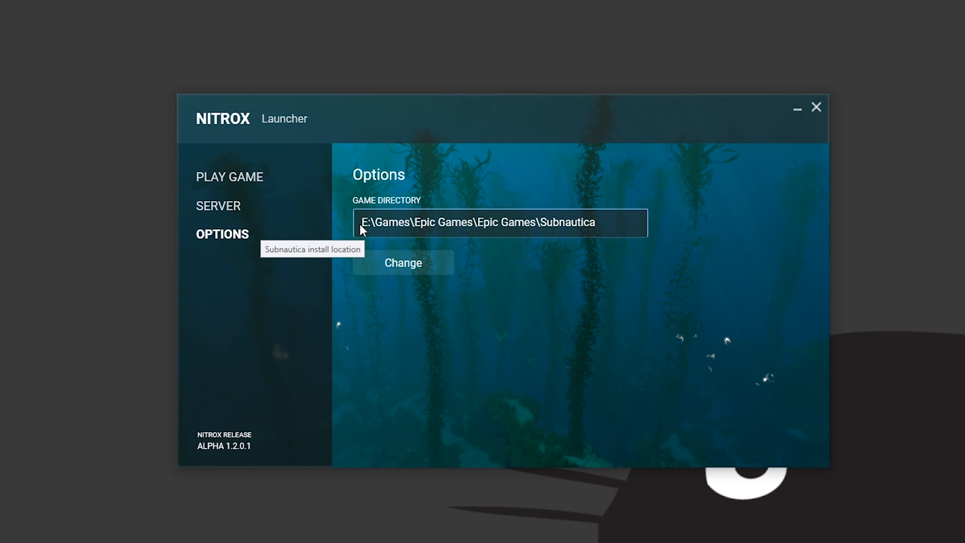
pyautogui.moveTo(587, 256)
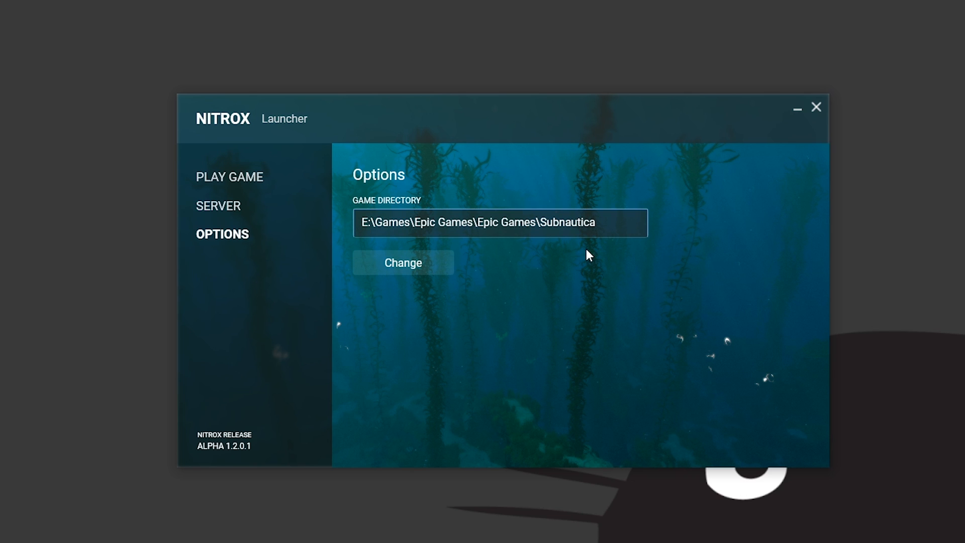
pyautogui.moveTo(403, 242)
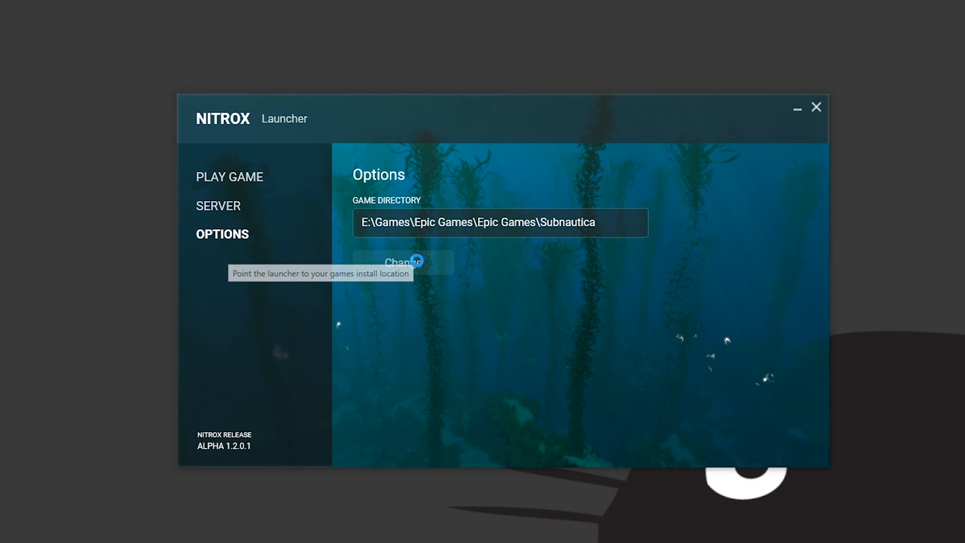
pyautogui.click(403, 262)
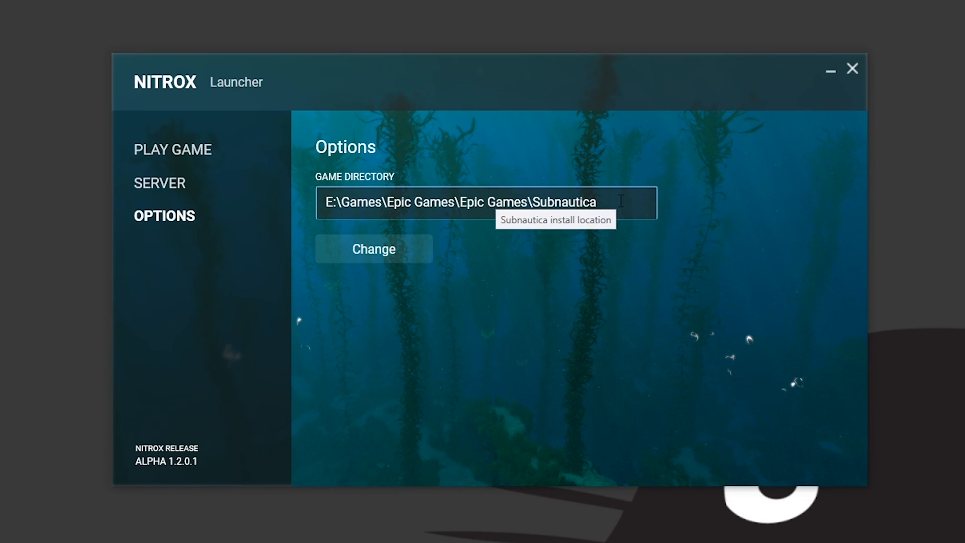
pyautogui.moveTo(162, 180)
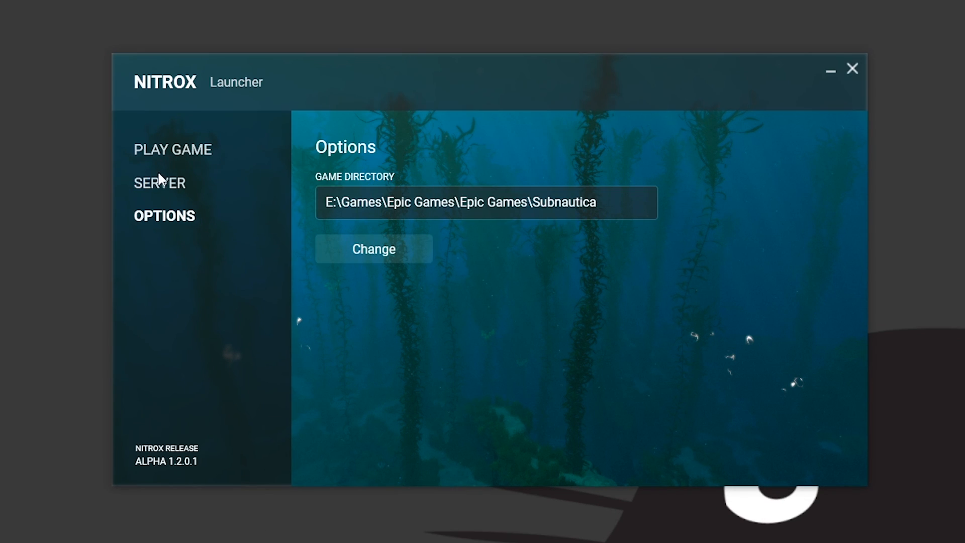
pyautogui.click(159, 187)
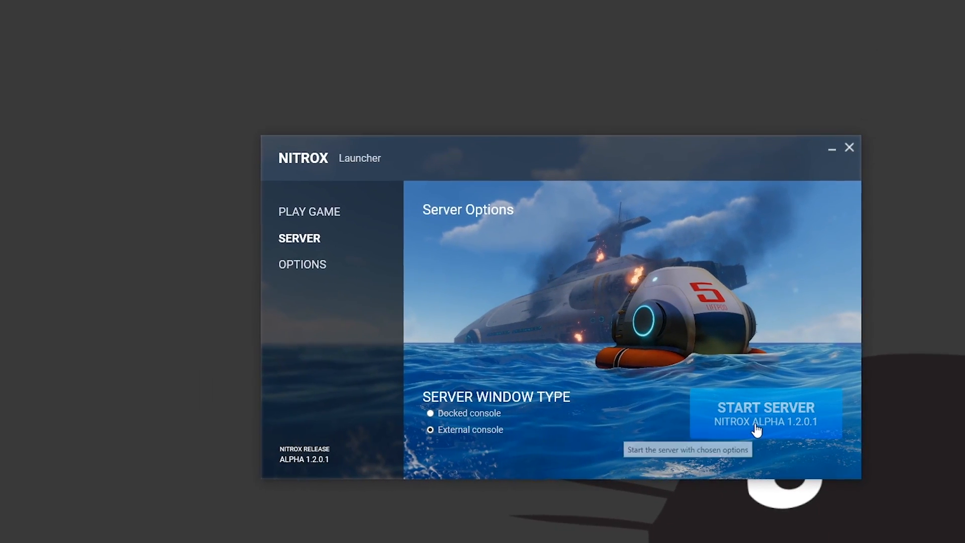
# Start the local server in an external console, allow firewall access, and return to PLAY GAME
pyautogui.click(765, 407)
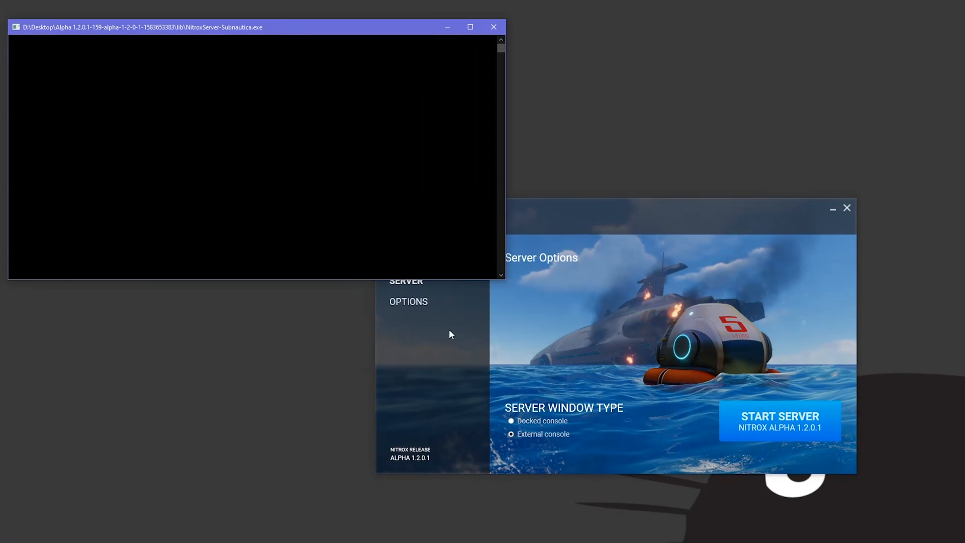
pyautogui.click(779, 420)
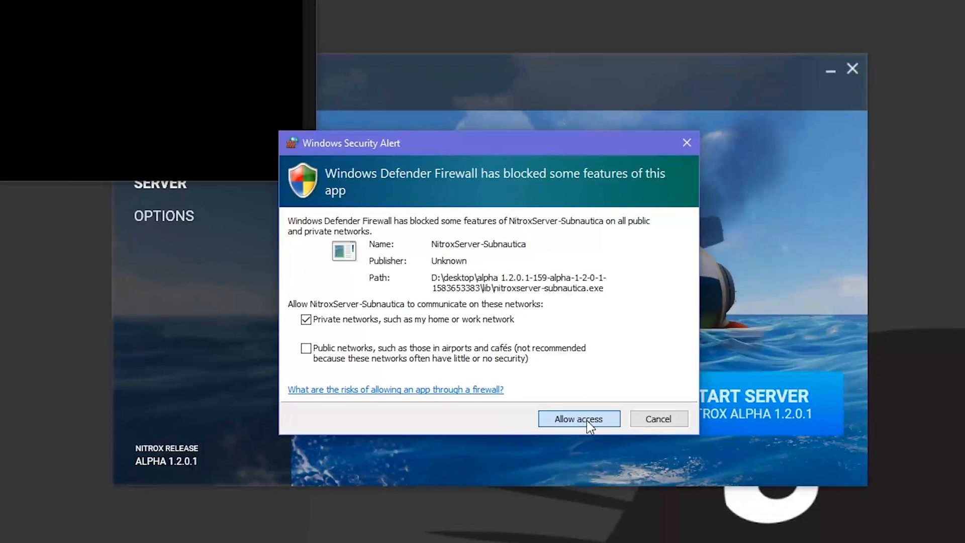
pyautogui.click(578, 419)
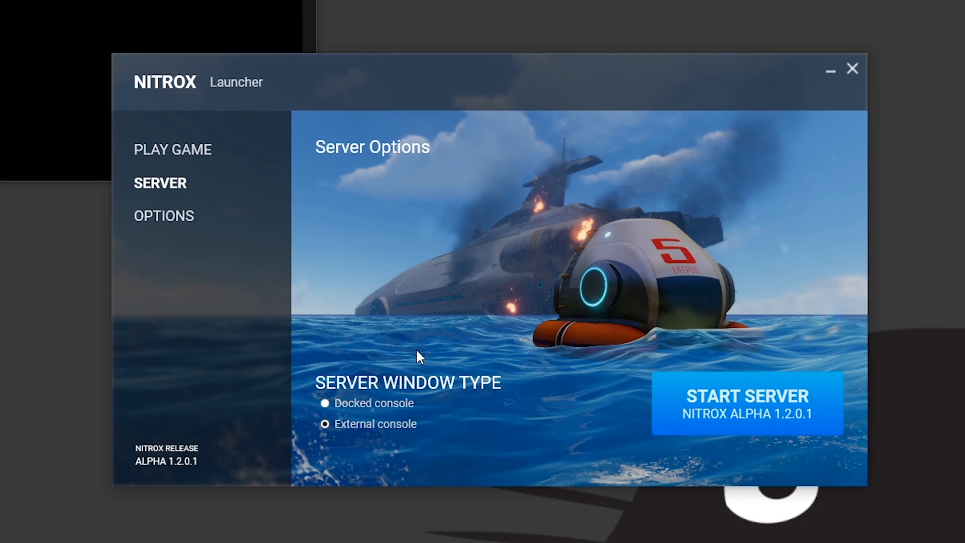
pyautogui.click(173, 150)
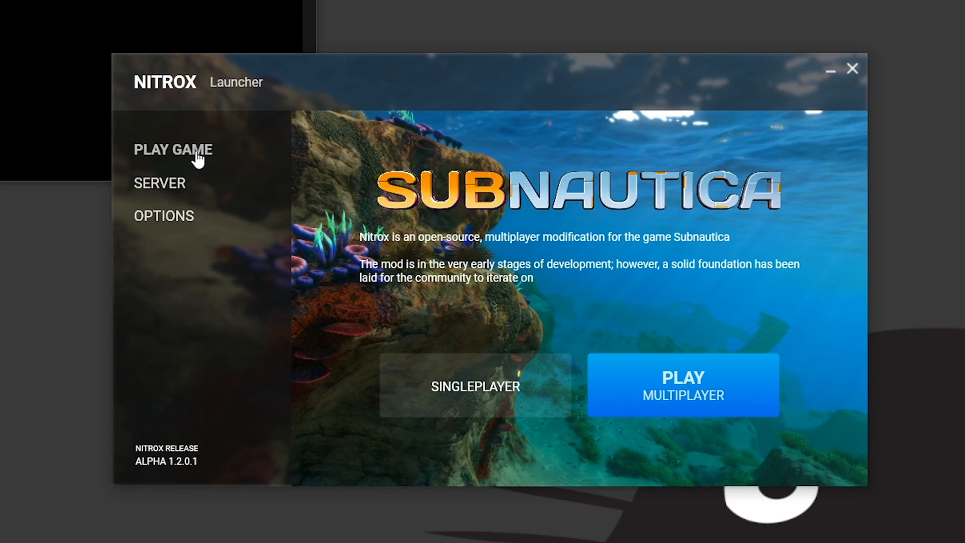
pyautogui.moveTo(658, 422)
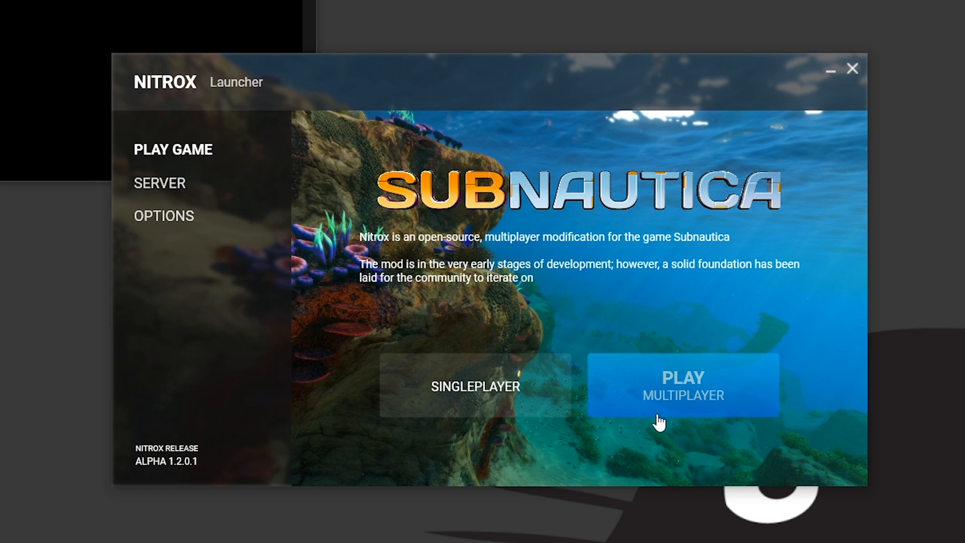
pyautogui.moveTo(706, 492)
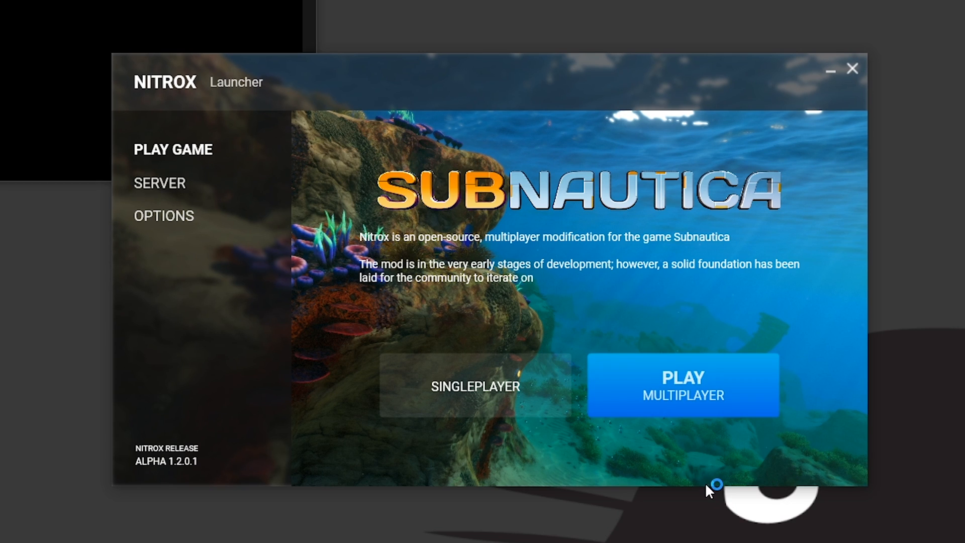
# Launch Subnautica through PLAY MULTIPLAYER and wait for its main menu
pyautogui.click(682, 384)
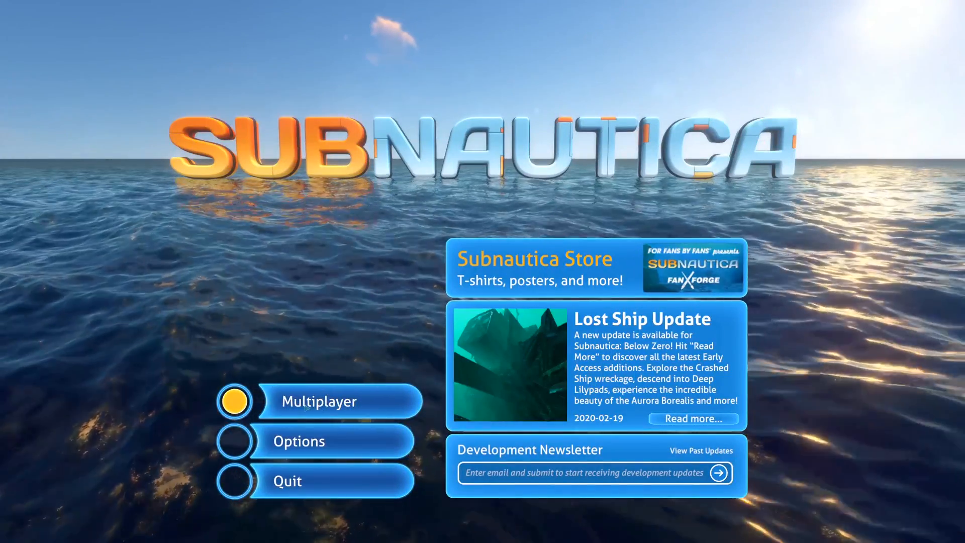
# Join the local 127.0.0.1 server as Rux with a purple player colour
pyautogui.click(318, 401)
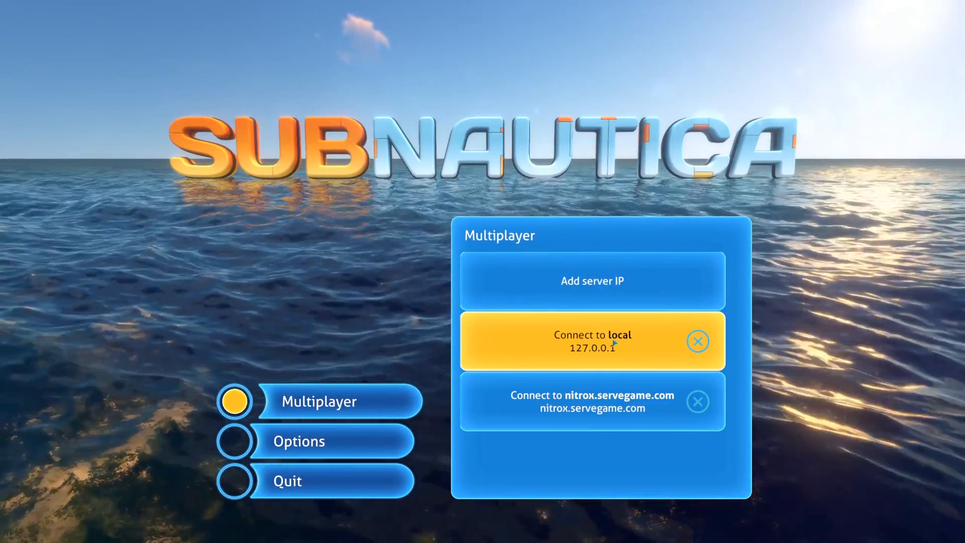
pyautogui.click(592, 340)
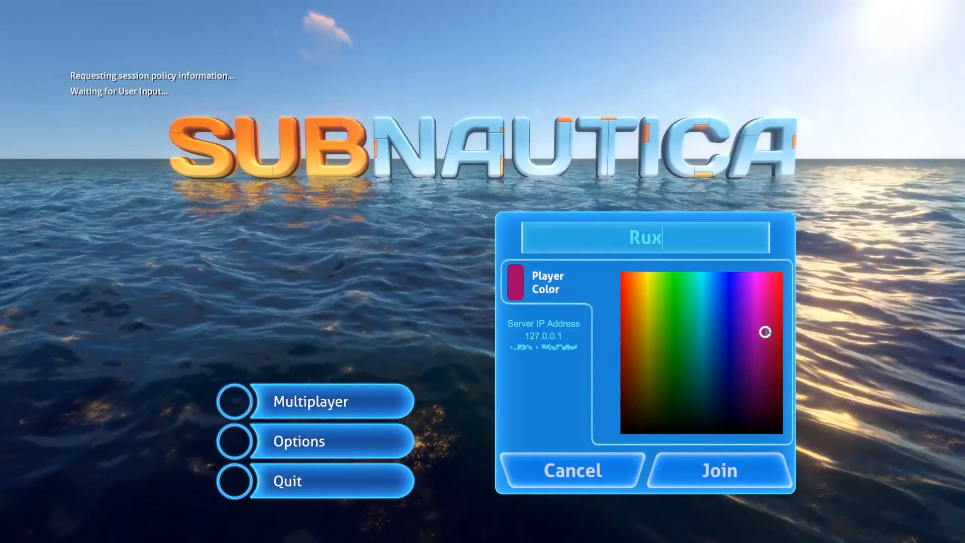
pyautogui.click(741, 279)
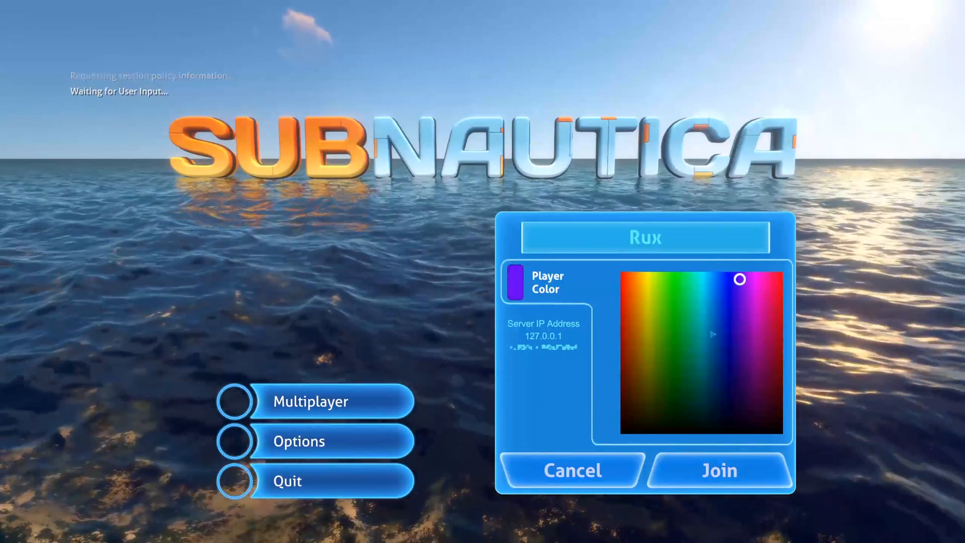
pyautogui.click(719, 469)
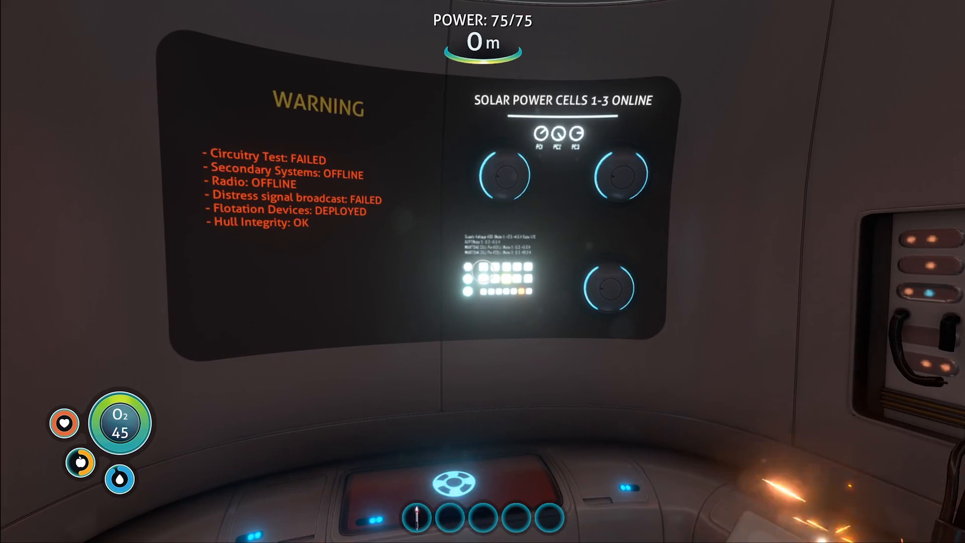